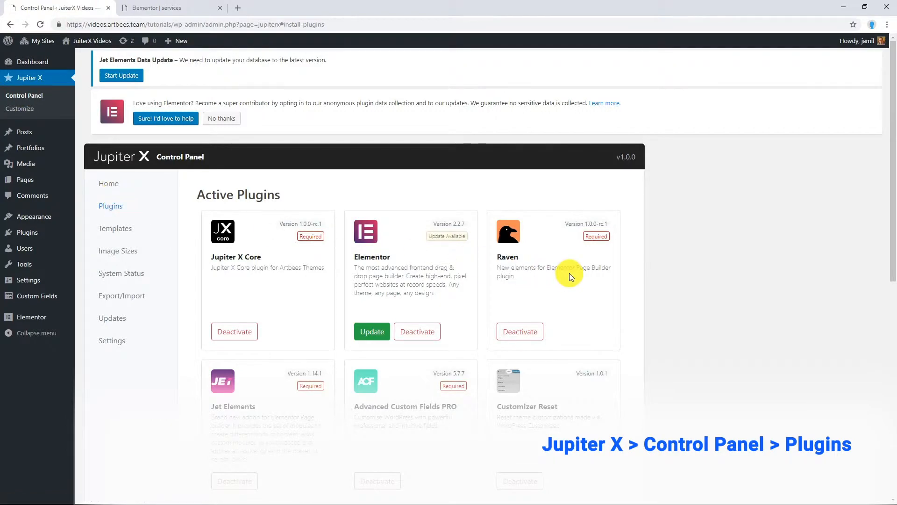
Switch to the 'Elementor | services' browser tab.
{"action": "left_click", "coordinate": [166, 8]}
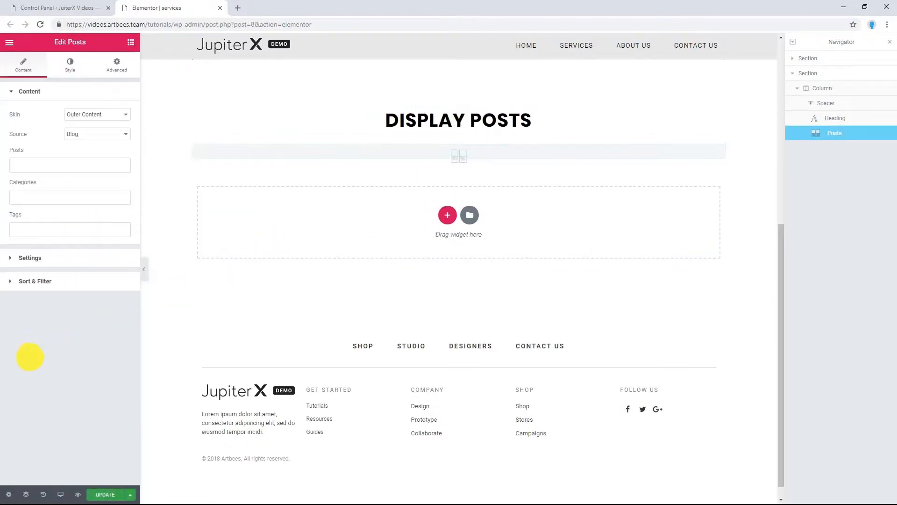
{"action": "mouse_move", "coordinate": [79, 318]}
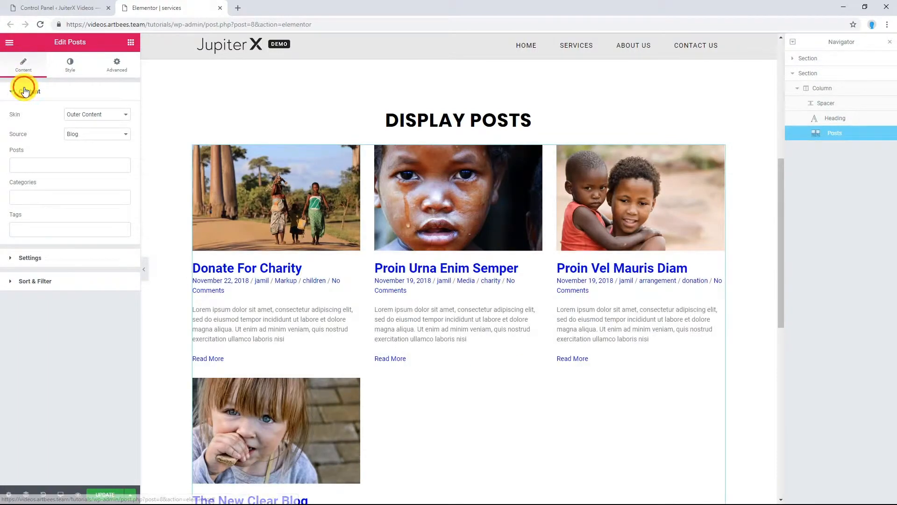
Try the Inner Content skin on the Posts widget, then restore the Outer Content skin.
{"action": "left_click", "coordinate": [29, 90]}
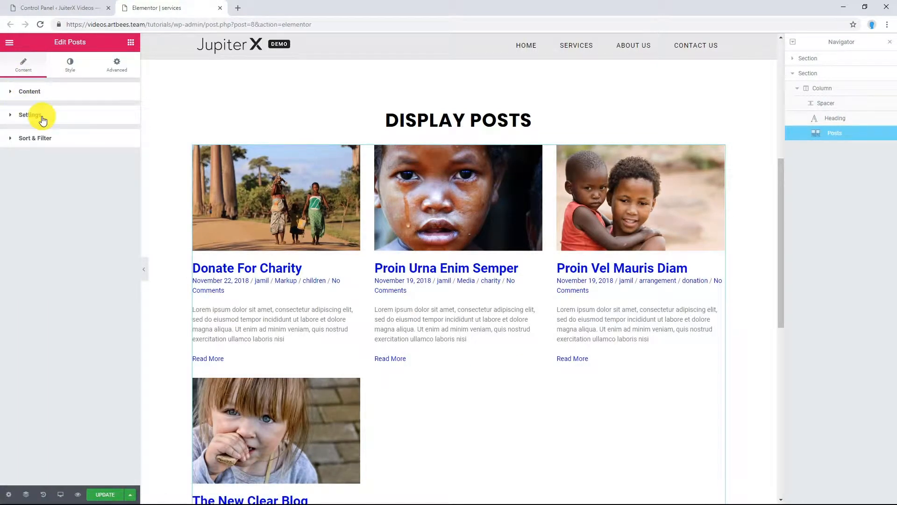
{"action": "left_click", "coordinate": [29, 90]}
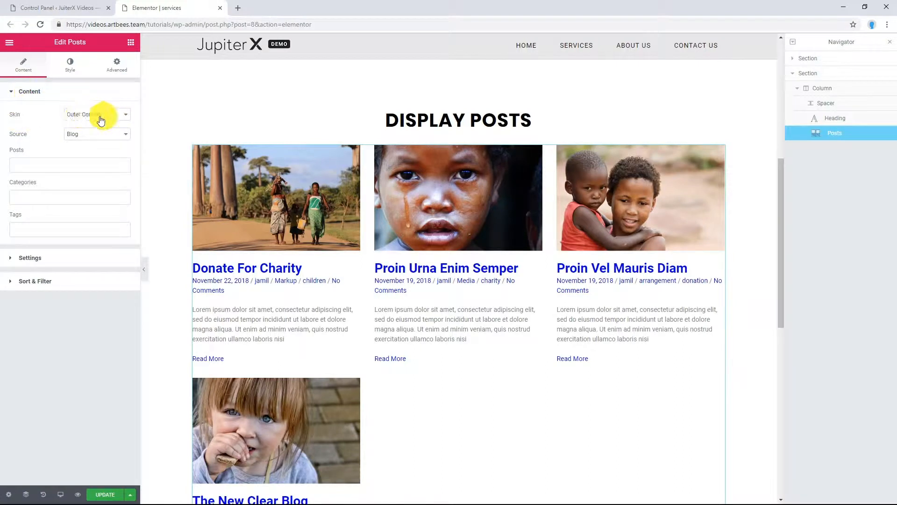
{"action": "left_click", "coordinate": [96, 114]}
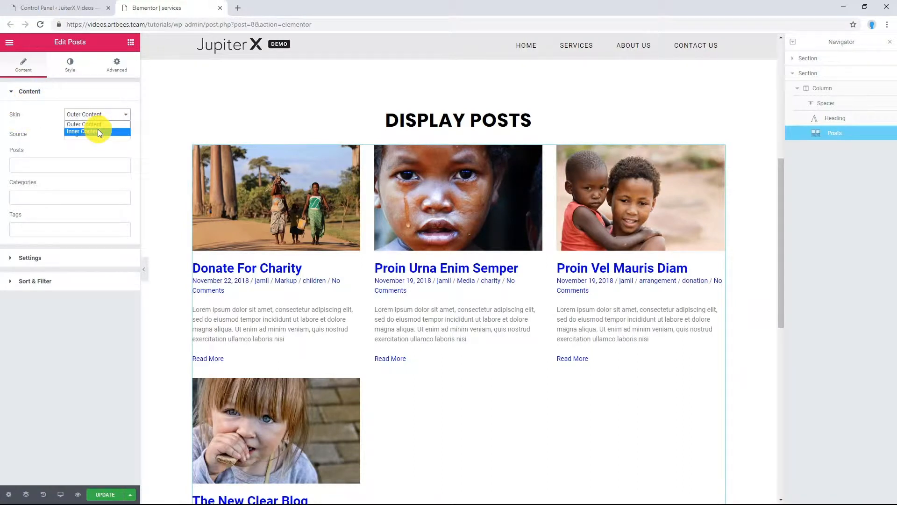
{"action": "left_click", "coordinate": [82, 130]}
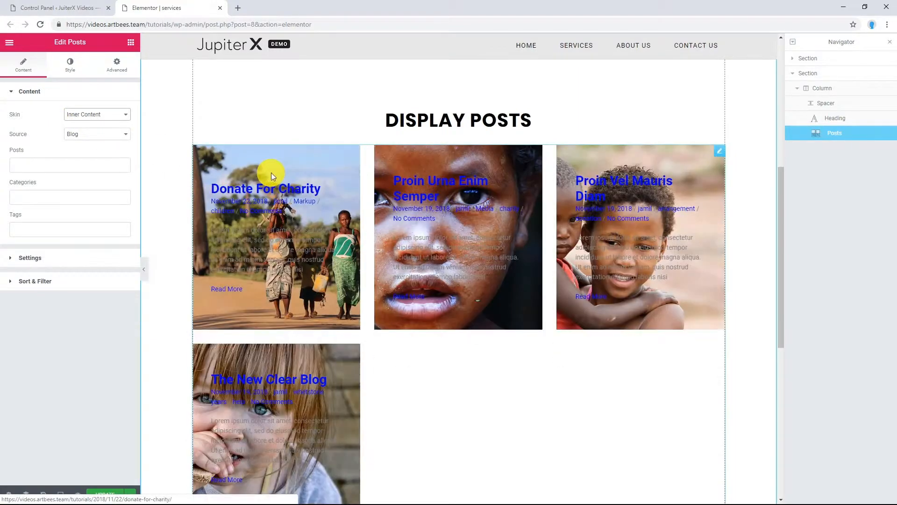
{"action": "left_click", "coordinate": [96, 114]}
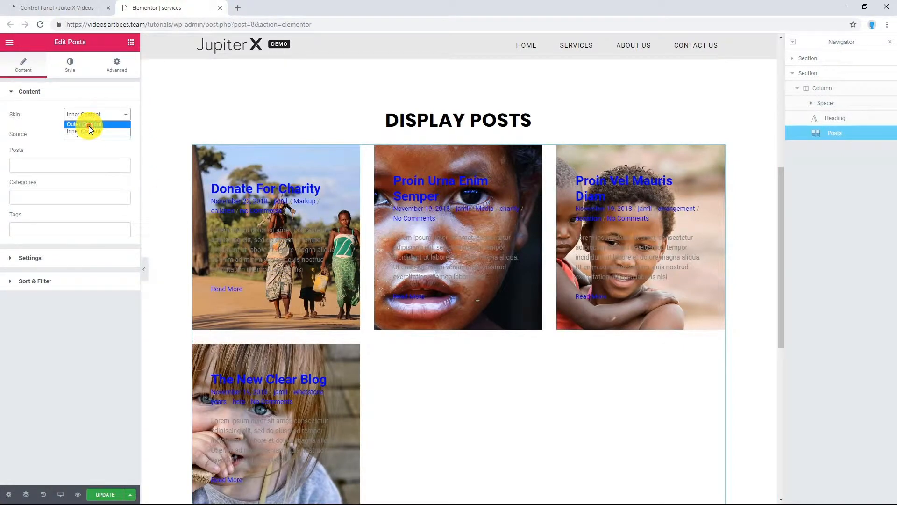
{"action": "left_click", "coordinate": [84, 124]}
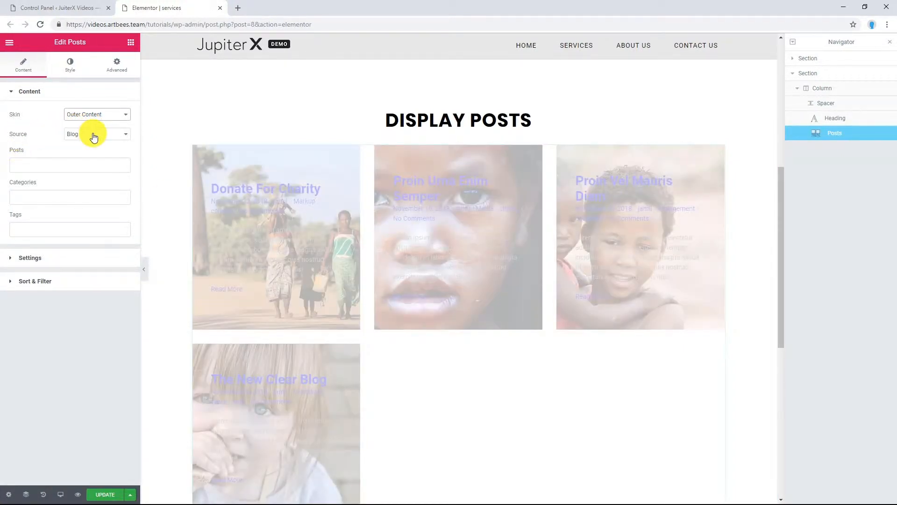
Keep Blog as source and add the post 'Proin Urna Enim Semper' to the Posts filter.
{"action": "left_click", "coordinate": [96, 133]}
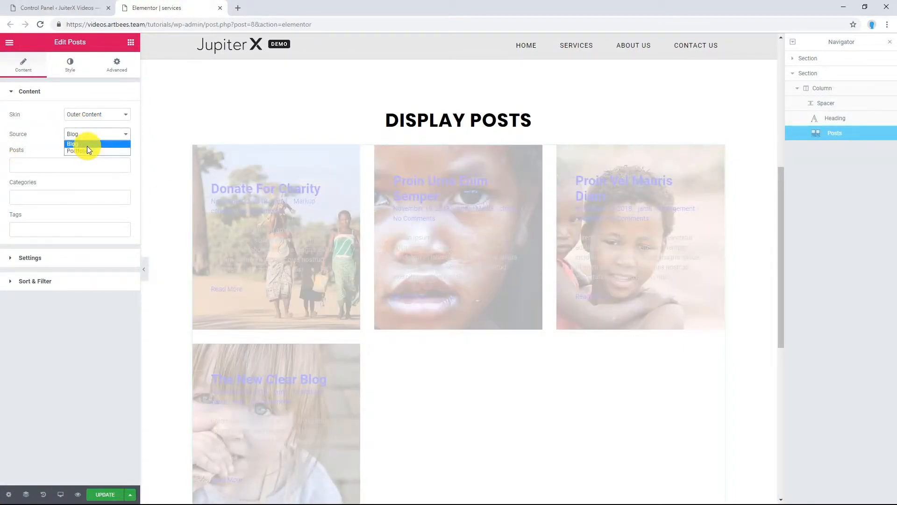
{"action": "left_click", "coordinate": [72, 144]}
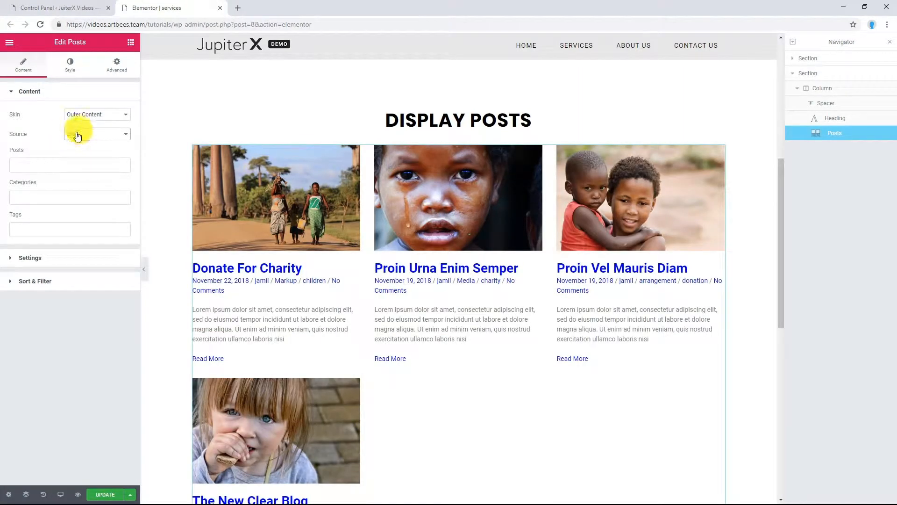
{"action": "left_click", "coordinate": [70, 165]}
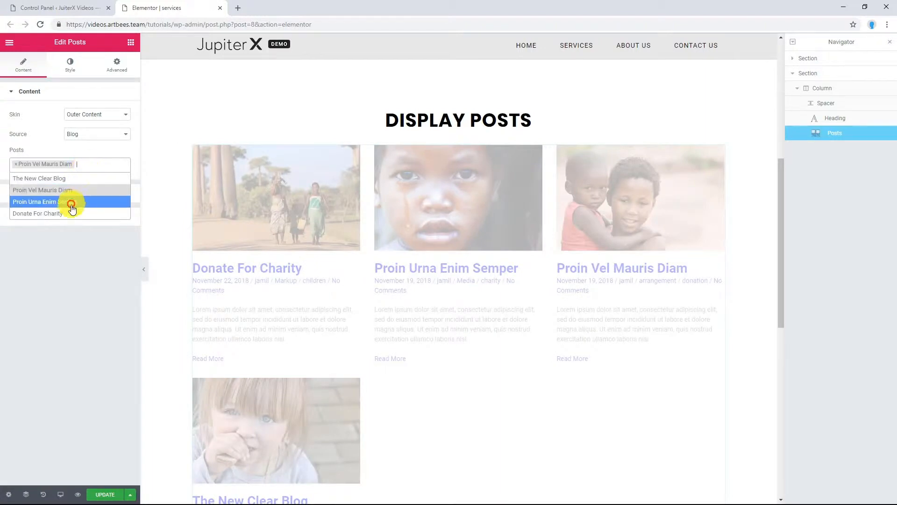
{"action": "left_click", "coordinate": [38, 213]}
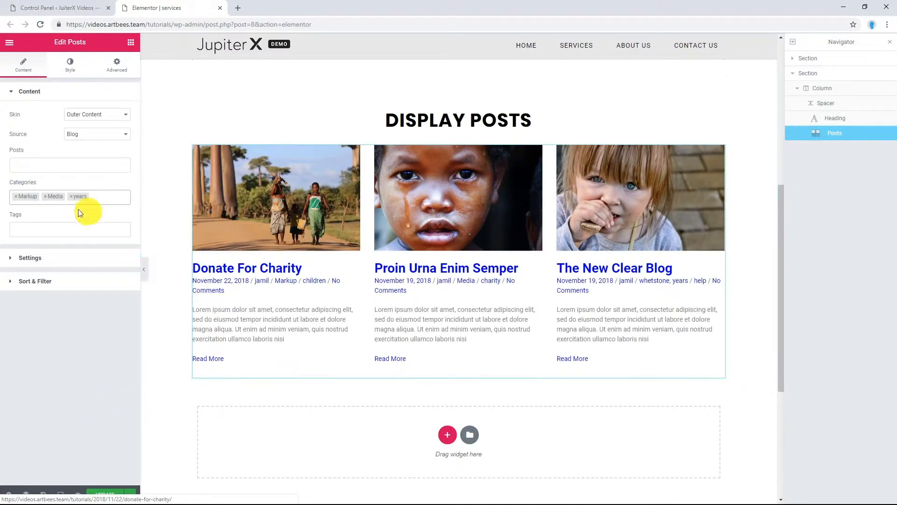
Filter by the children tag, preview it, then clear the tag filter.
{"action": "left_click", "coordinate": [70, 196]}
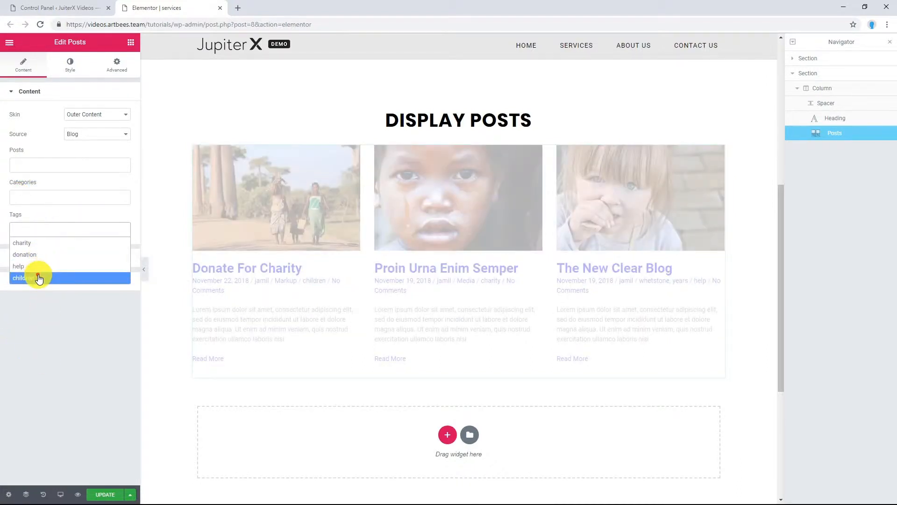
{"action": "left_click", "coordinate": [20, 278]}
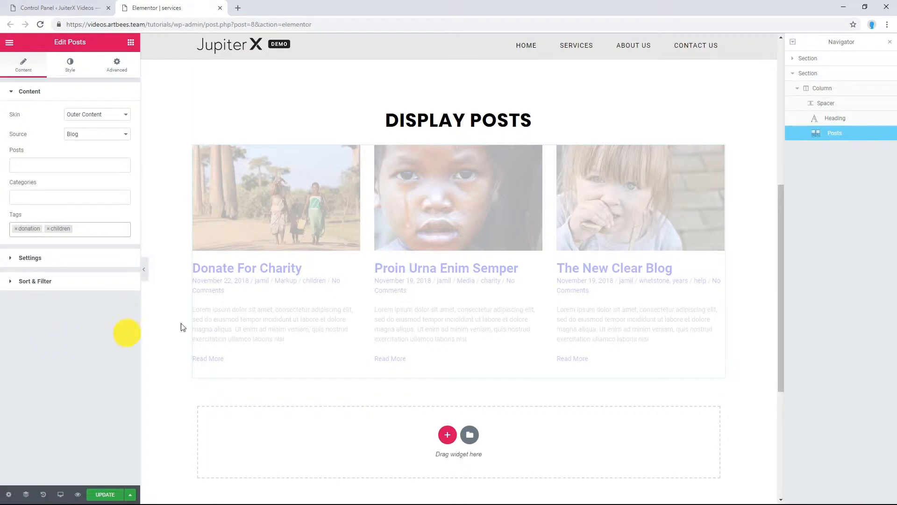
{"action": "left_click", "coordinate": [16, 228]}
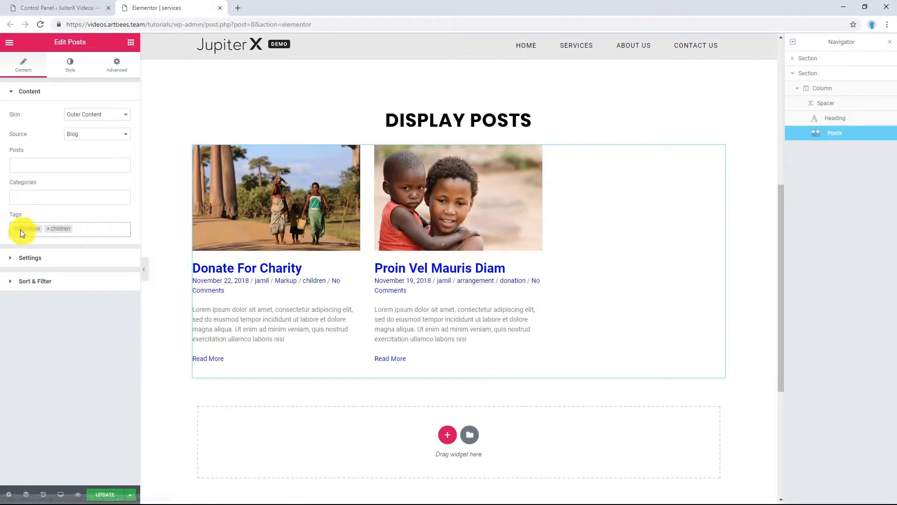
{"action": "left_click", "coordinate": [22, 228]}
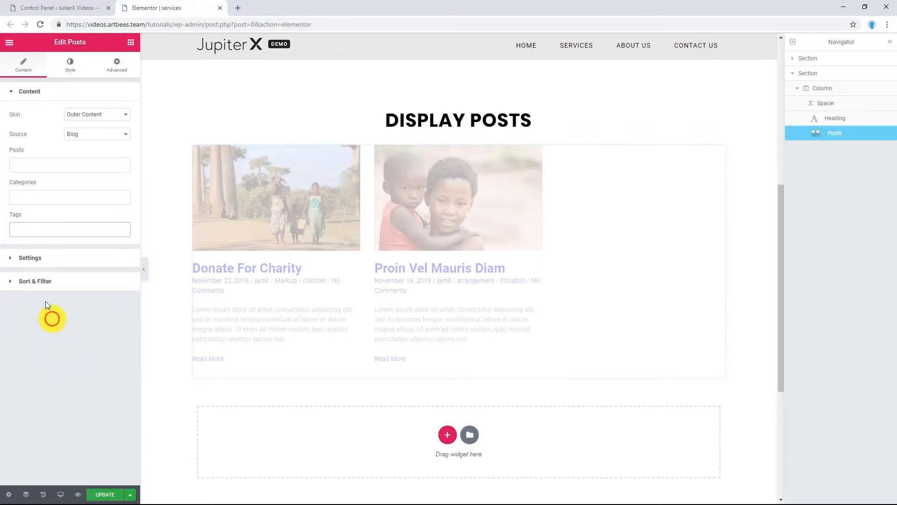
Set the layout to Masonry with 3 posts per page and a Shrink hover effect.
{"action": "left_click", "coordinate": [29, 257]}
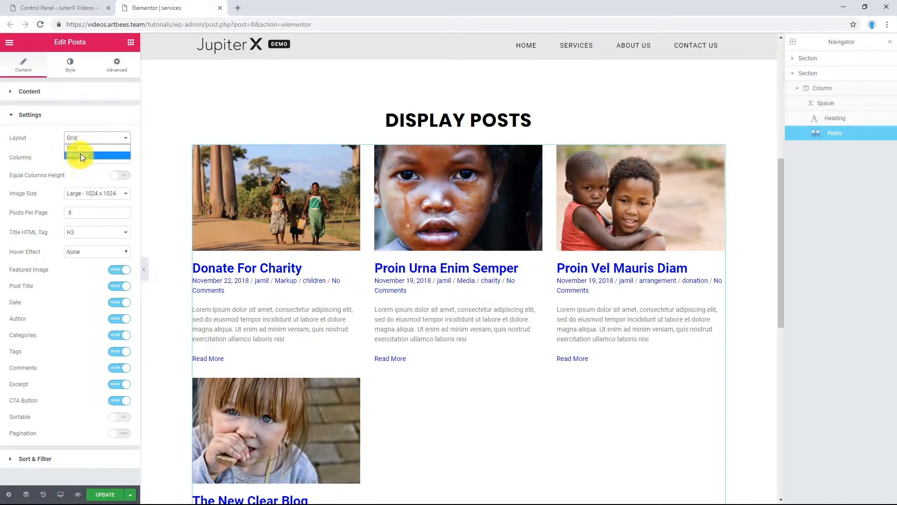
{"action": "left_click", "coordinate": [86, 155]}
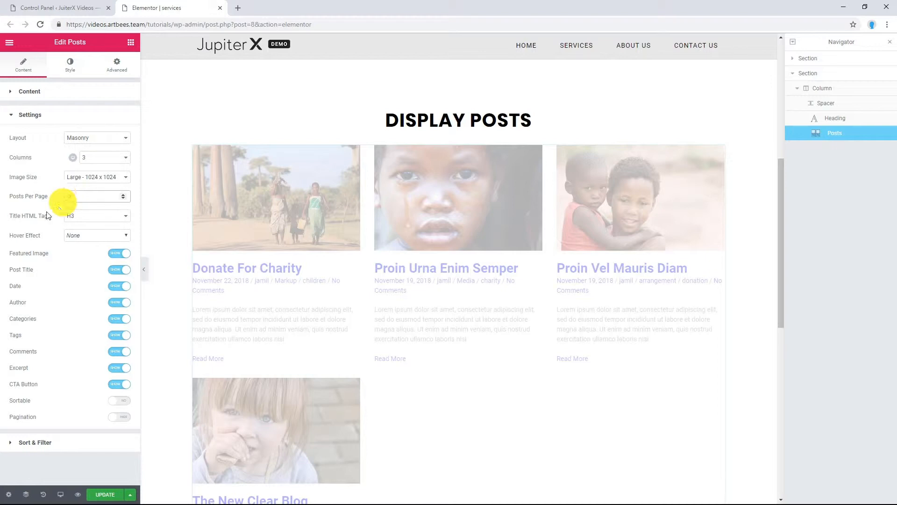
{"action": "left_click", "coordinate": [96, 236]}
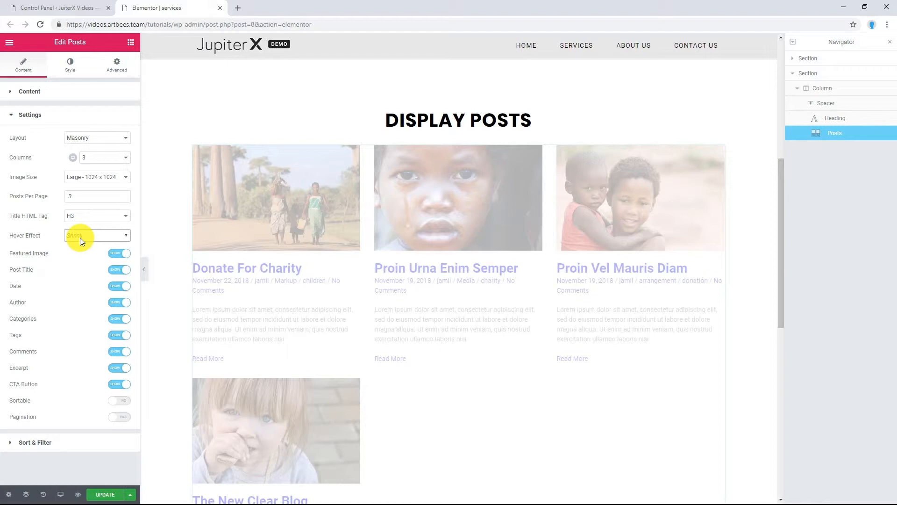
{"action": "left_click", "coordinate": [80, 236]}
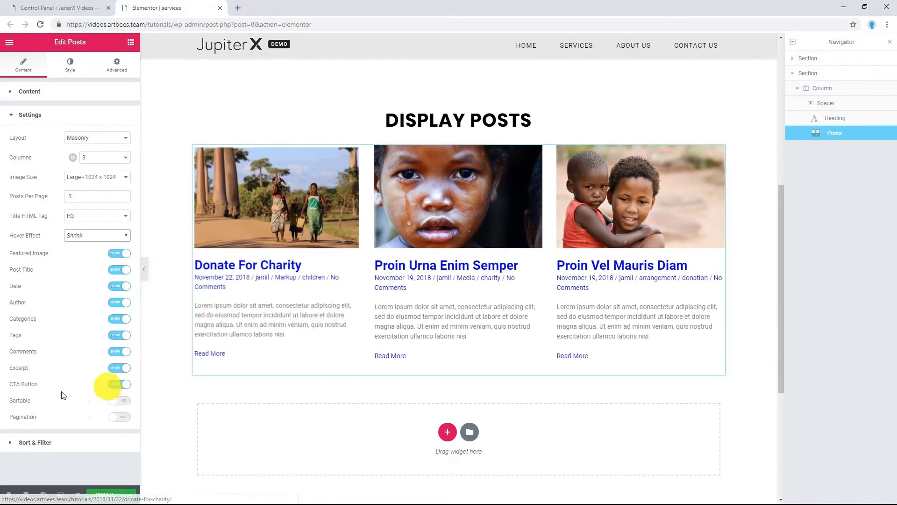
Enable pagination as a Load More button and adjust the settings options.
{"action": "left_click", "coordinate": [119, 417]}
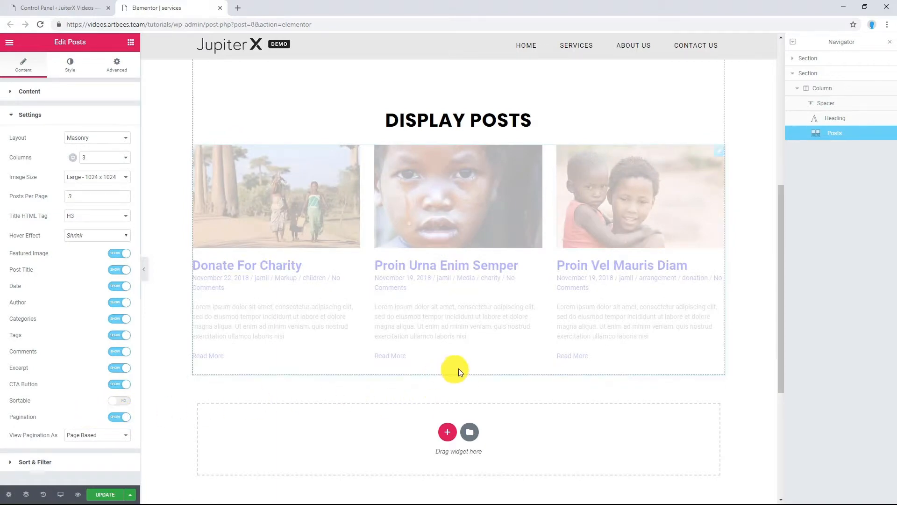
{"action": "left_click", "coordinate": [96, 435]}
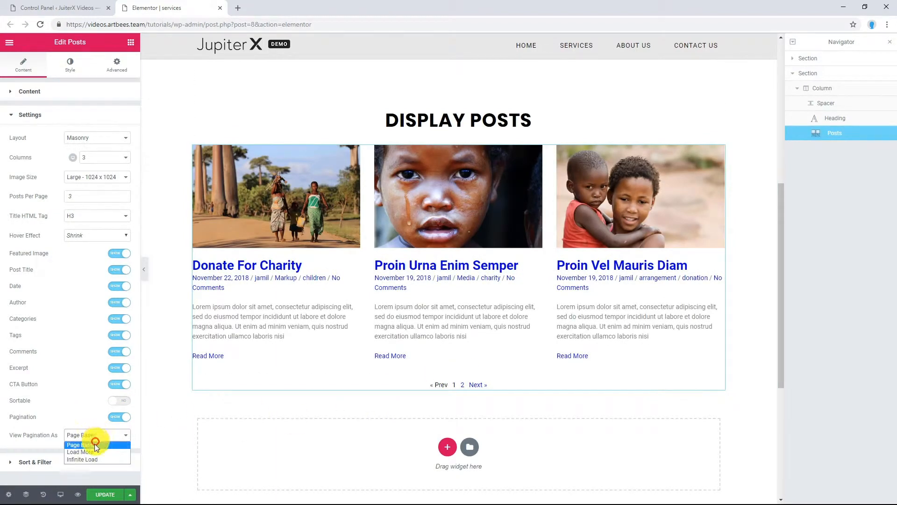
{"action": "left_click", "coordinate": [80, 451]}
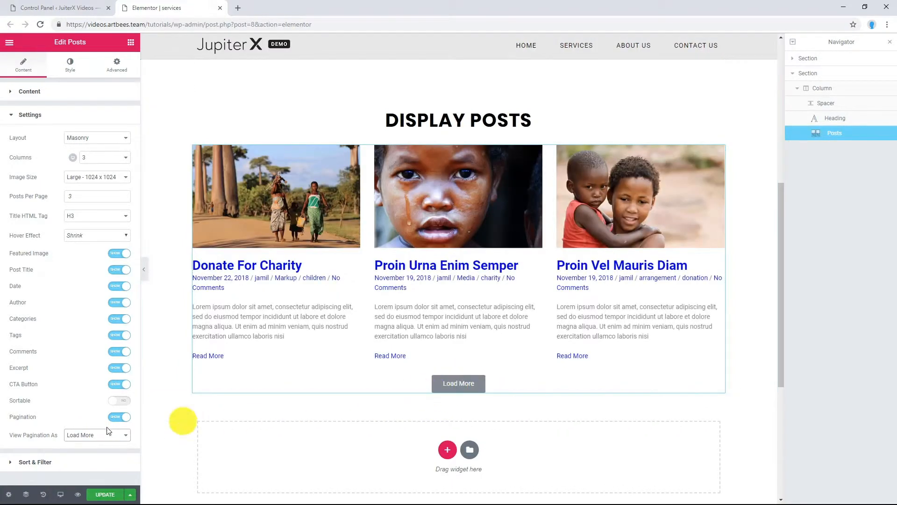
{"action": "left_click", "coordinate": [120, 367]}
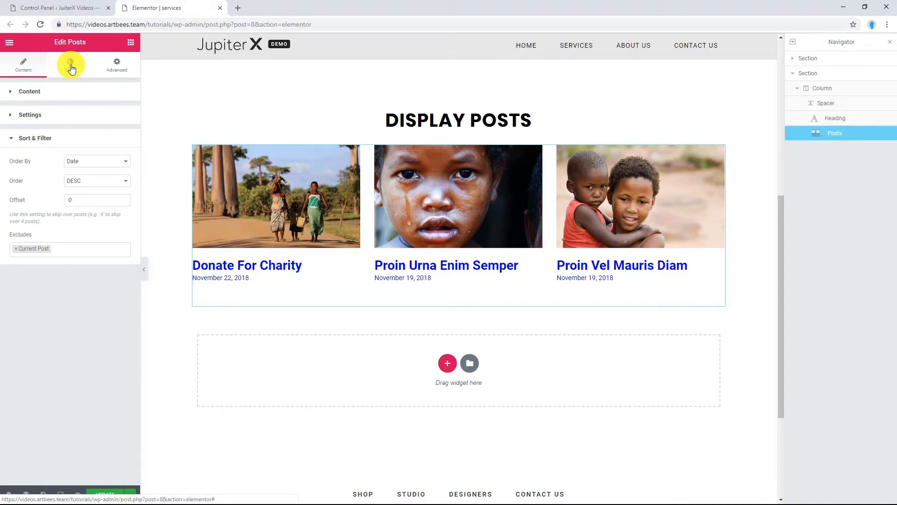
Give the post card container a Solid border type in the Style settings.
{"action": "left_click", "coordinate": [70, 63]}
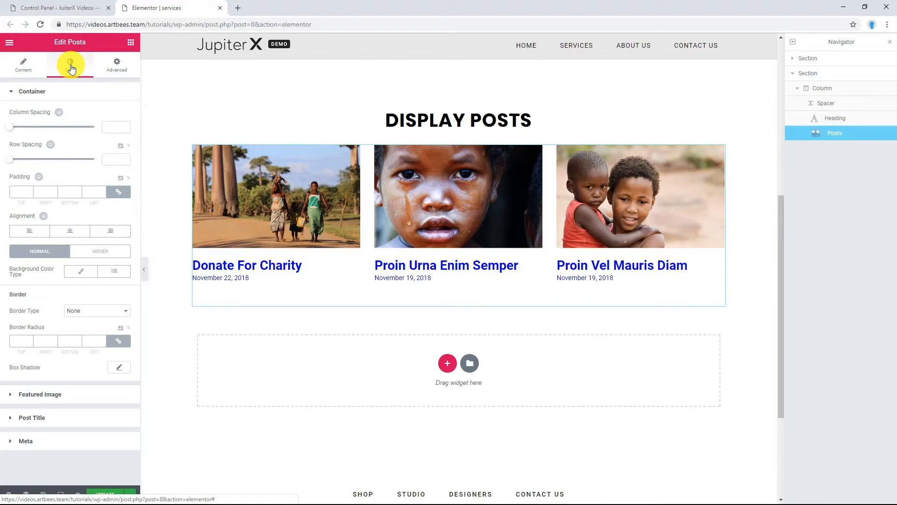
{"action": "left_click", "coordinate": [70, 63]}
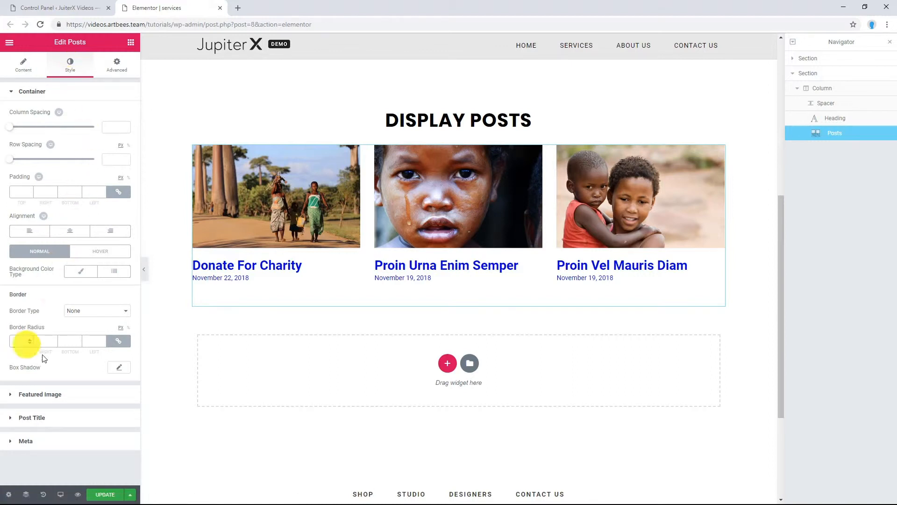
{"action": "left_click", "coordinate": [96, 311]}
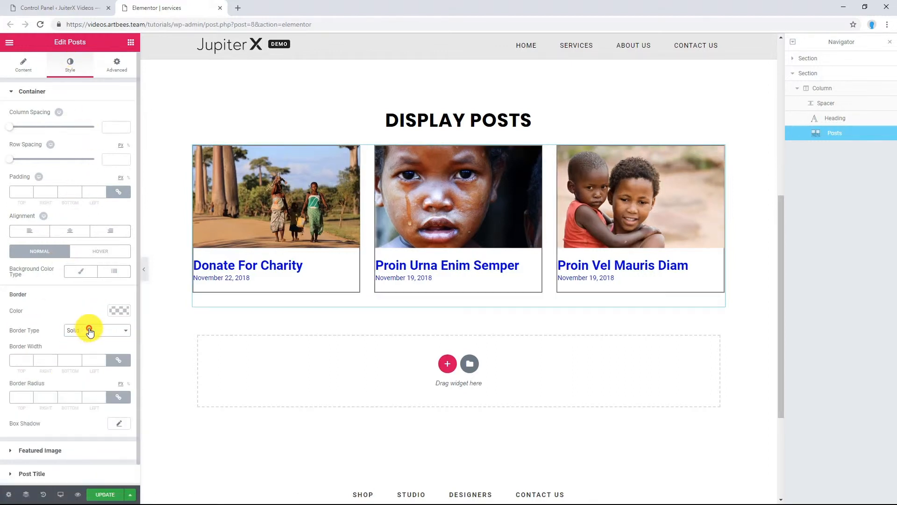
{"action": "left_click", "coordinate": [119, 310]}
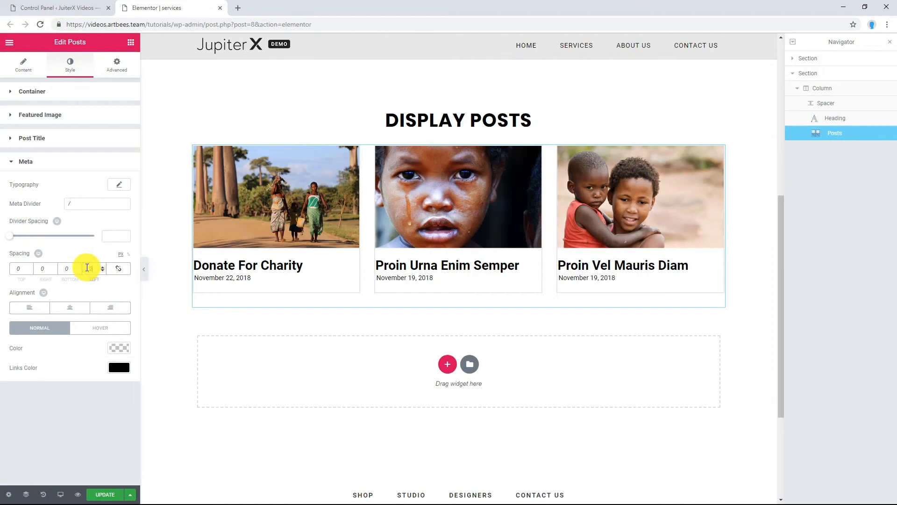
Set the post meta left spacing to 20.
{"action": "left_click", "coordinate": [32, 138]}
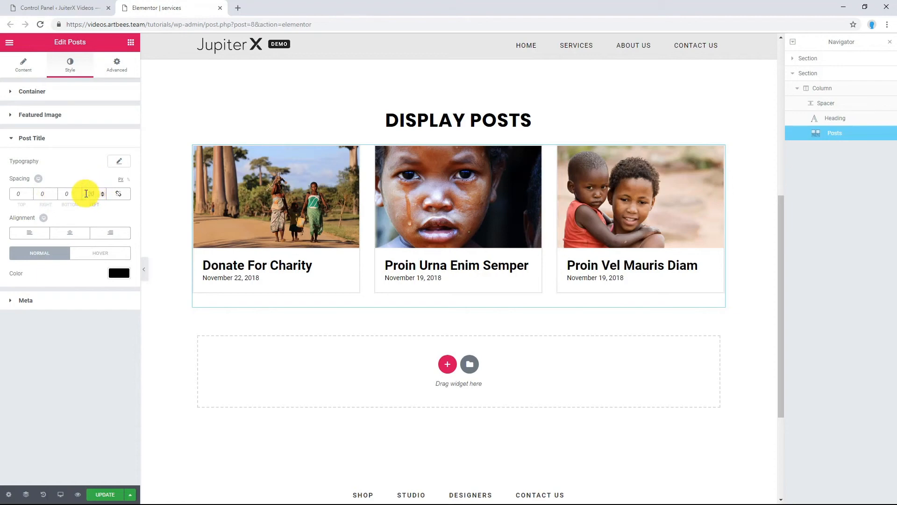
{"action": "type", "text": "20"}
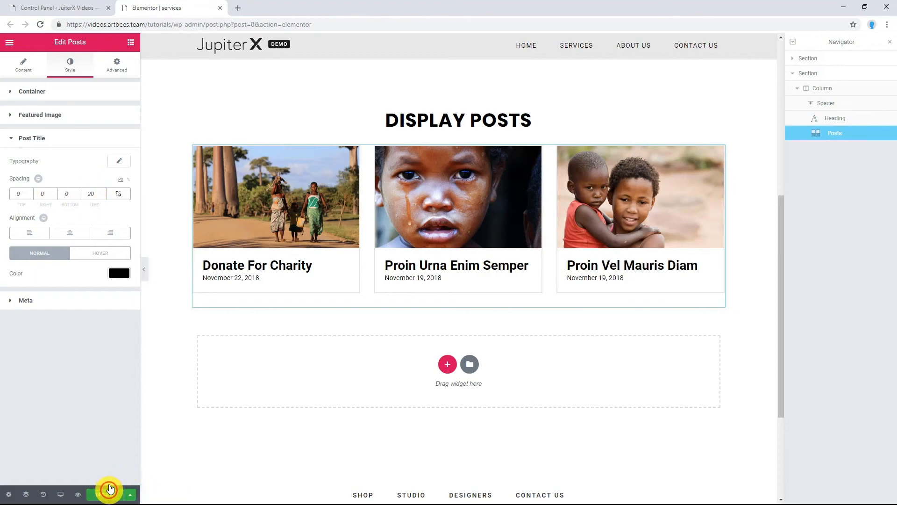